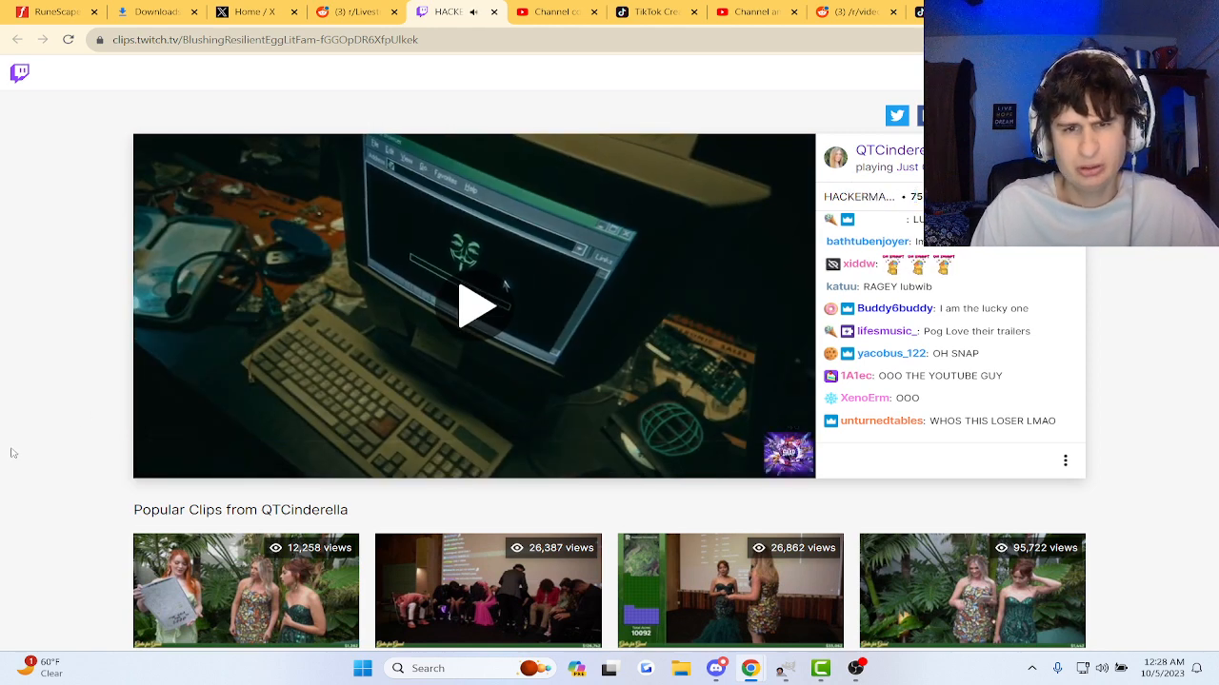
- Play the hacker-themed clip, pausing and resuming, then leave it paused at the ACCESS scene
{"action": "left_click", "coordinate": [476, 307]}
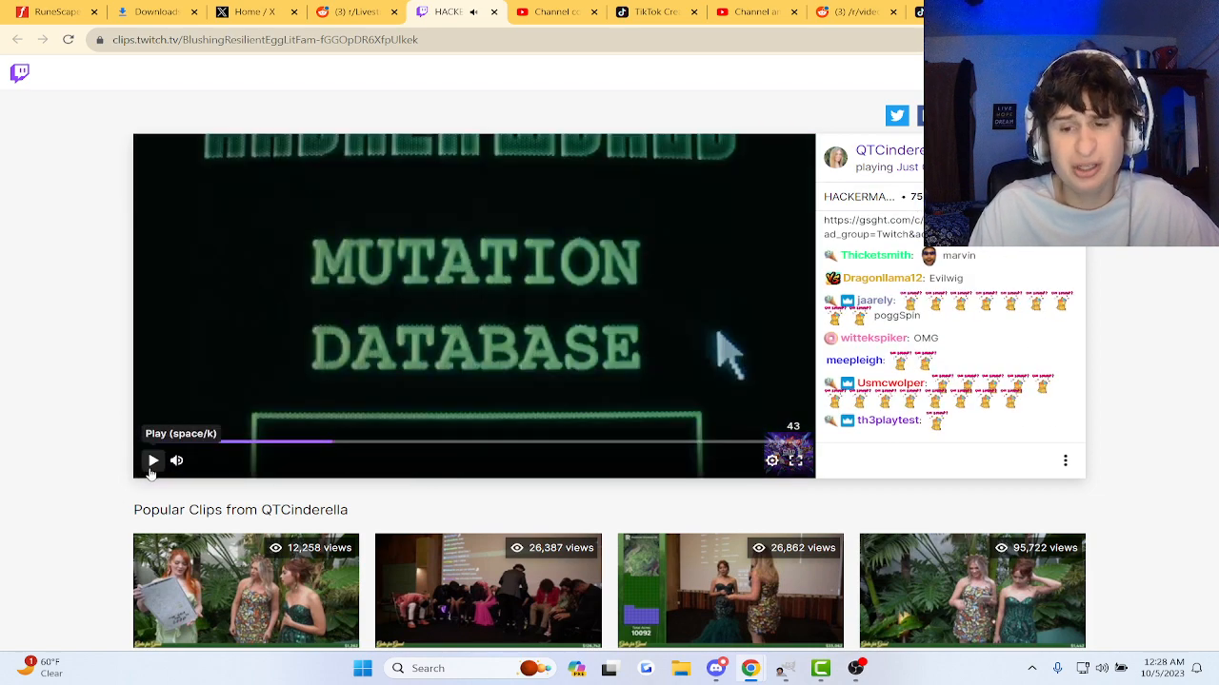
{"action": "left_click", "coordinate": [153, 460]}
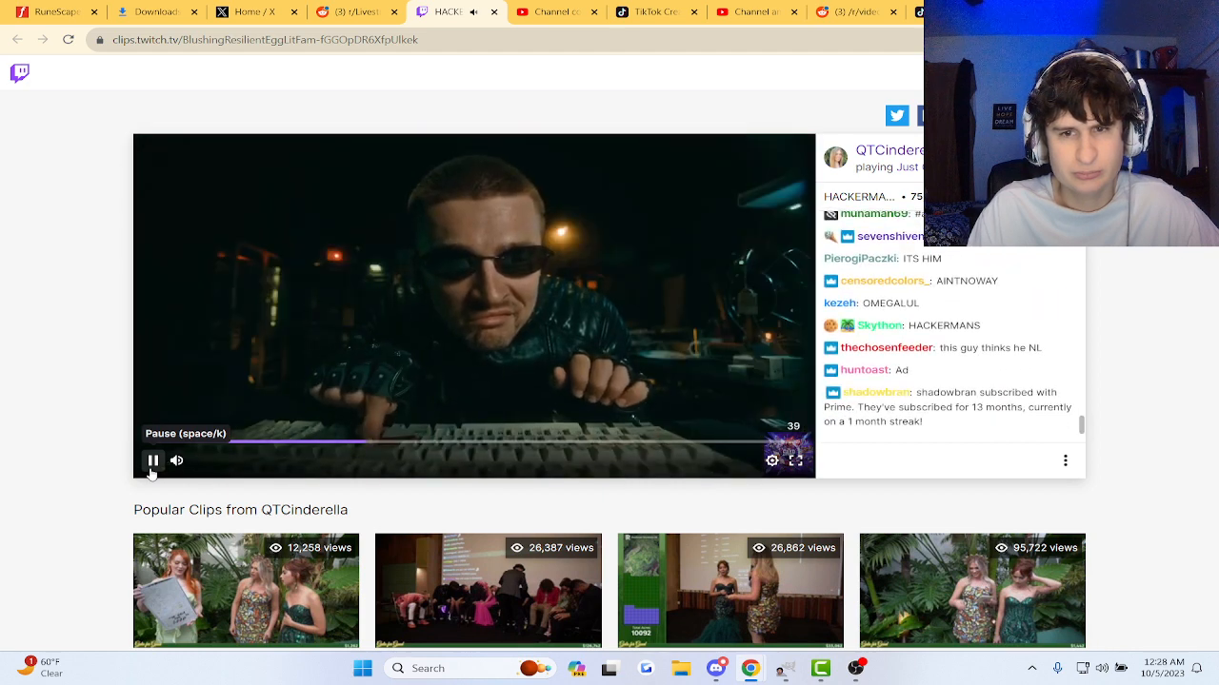
{"action": "left_click", "coordinate": [152, 459]}
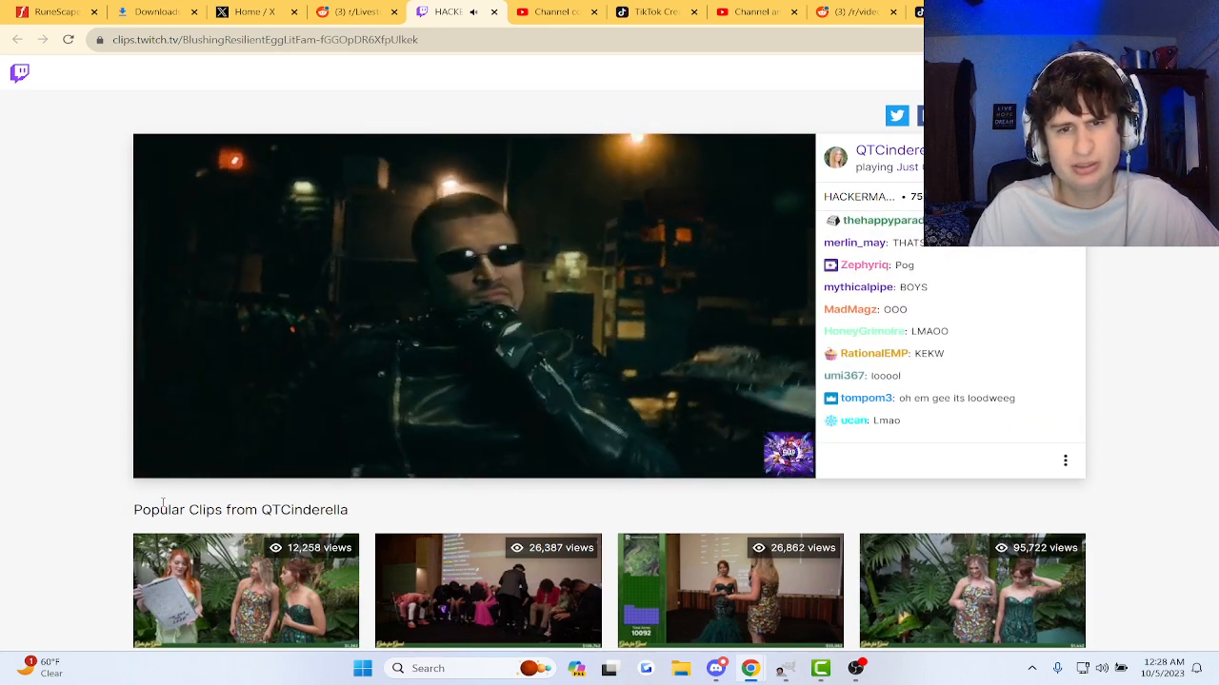
{"action": "left_click", "coordinate": [474, 307]}
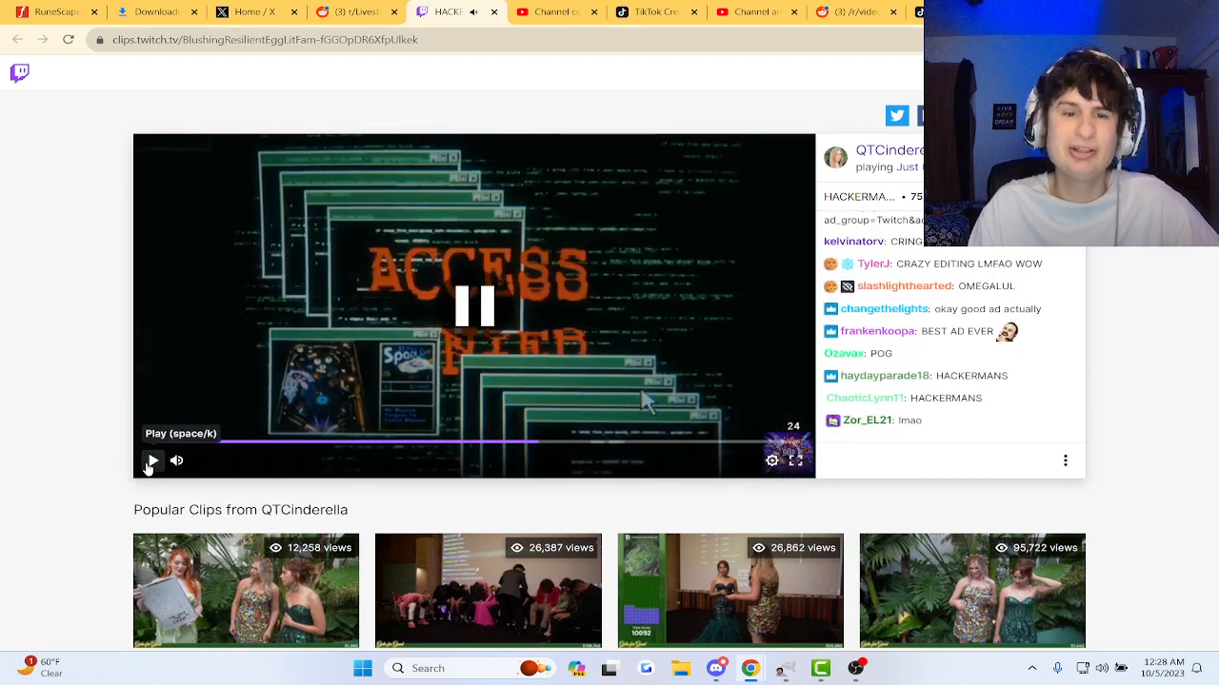
{"action": "left_click", "coordinate": [474, 306]}
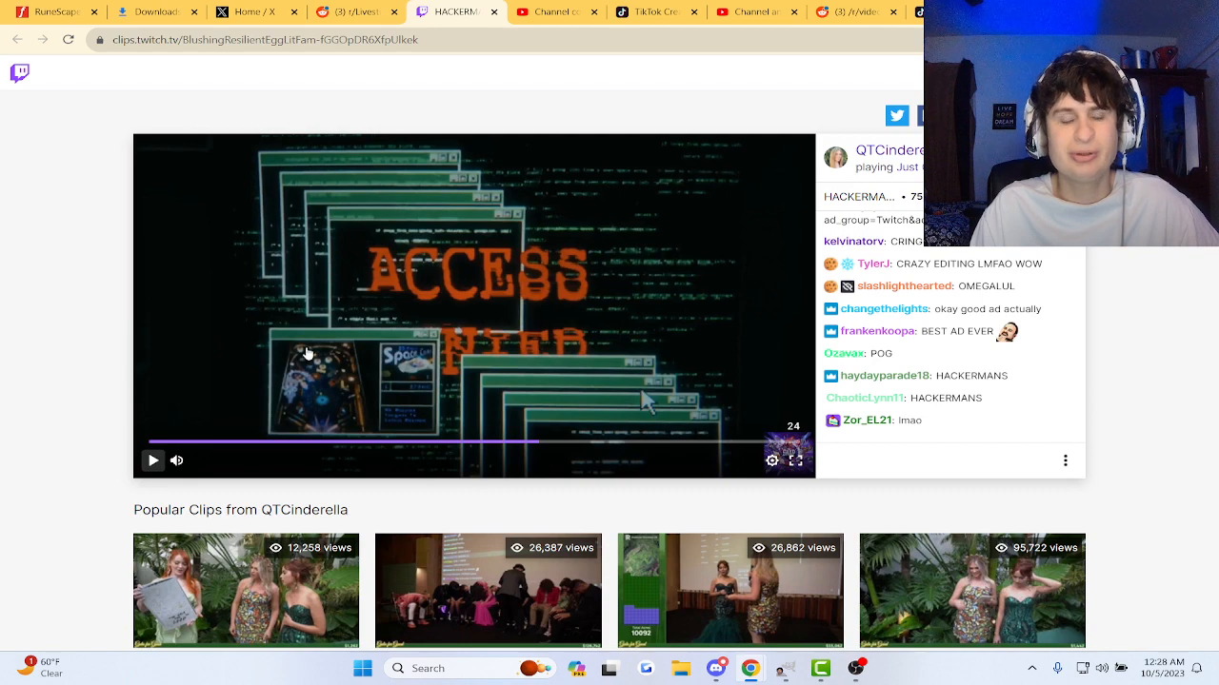
{"action": "mouse_move", "coordinate": [331, 426]}
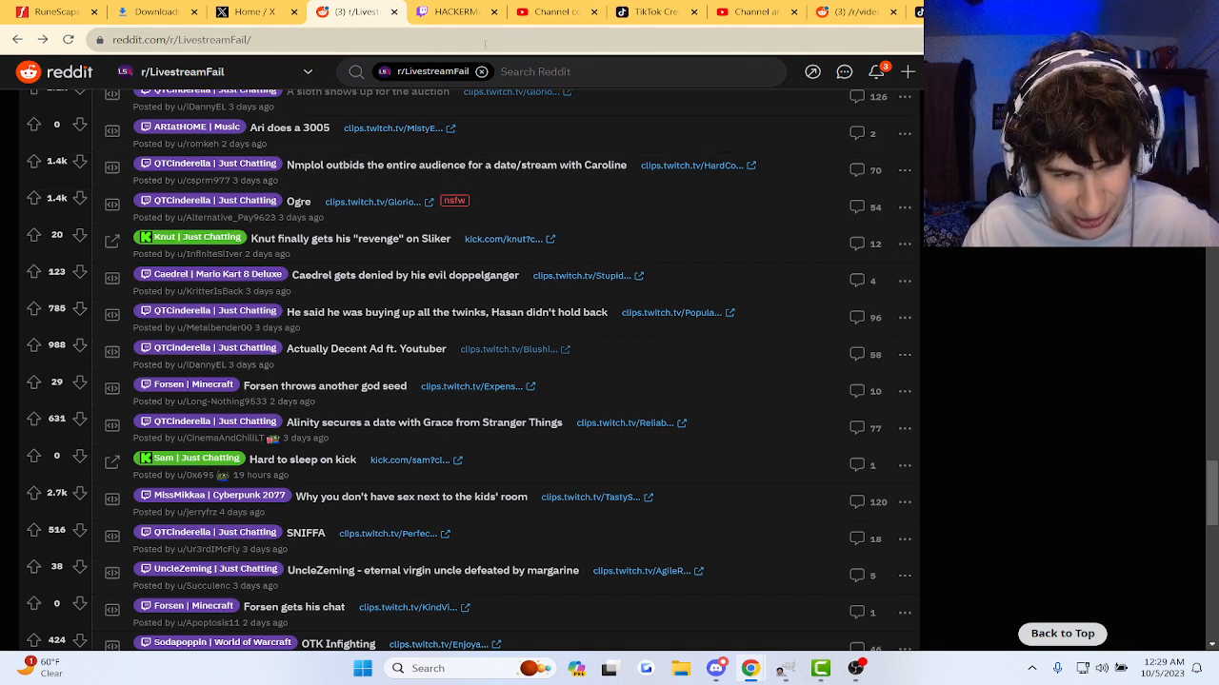
- Return from the LivestreamFail subreddit and resume the clip at the Marvel Snap title card
{"action": "scroll", "scroll_direction": "up", "scroll_amount": 3}
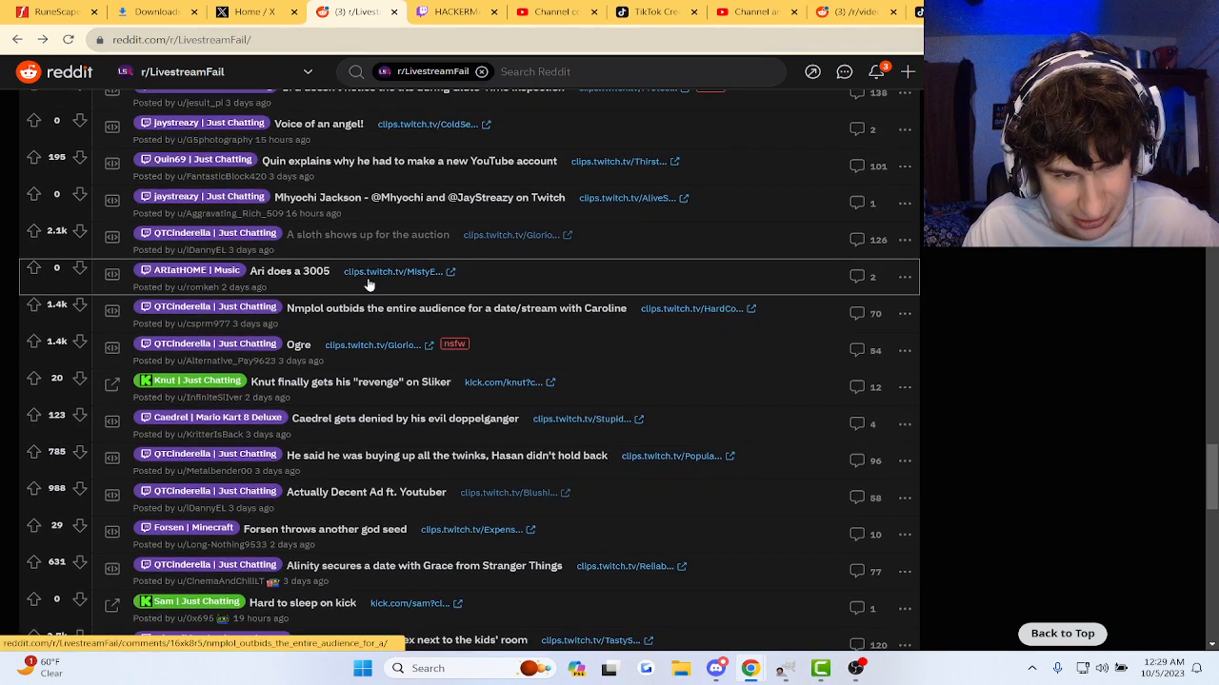
{"action": "scroll", "scroll_direction": "down", "scroll_amount": 3}
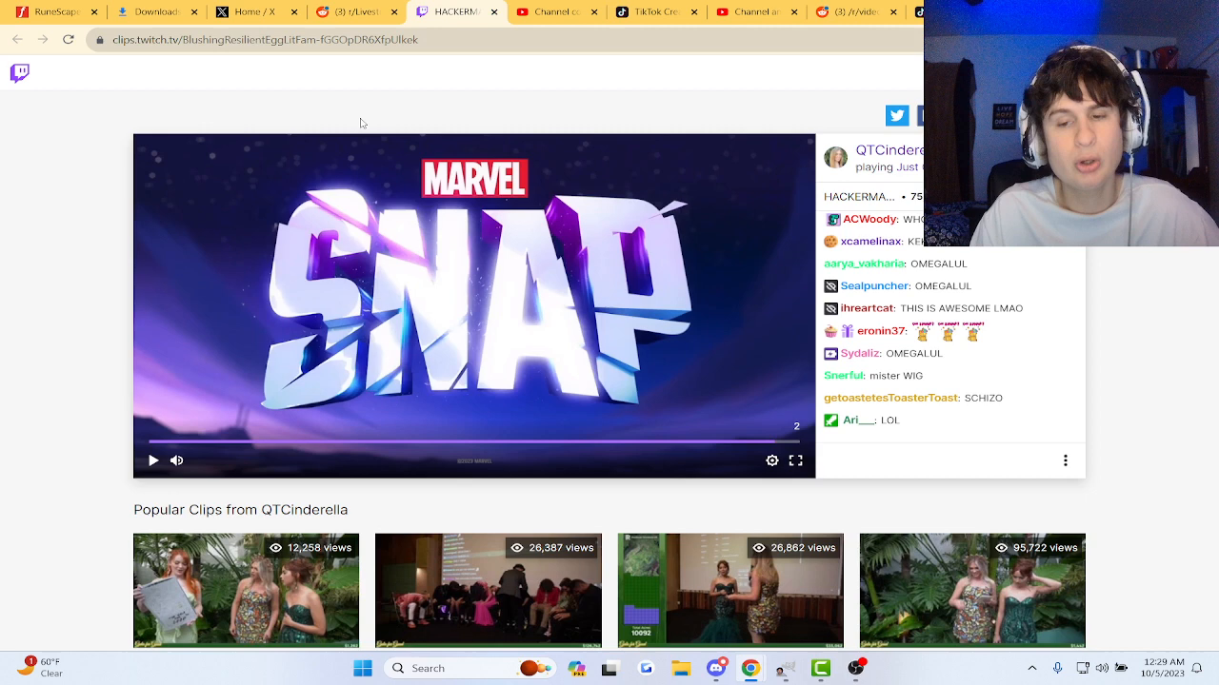
{"action": "left_click", "coordinate": [152, 461]}
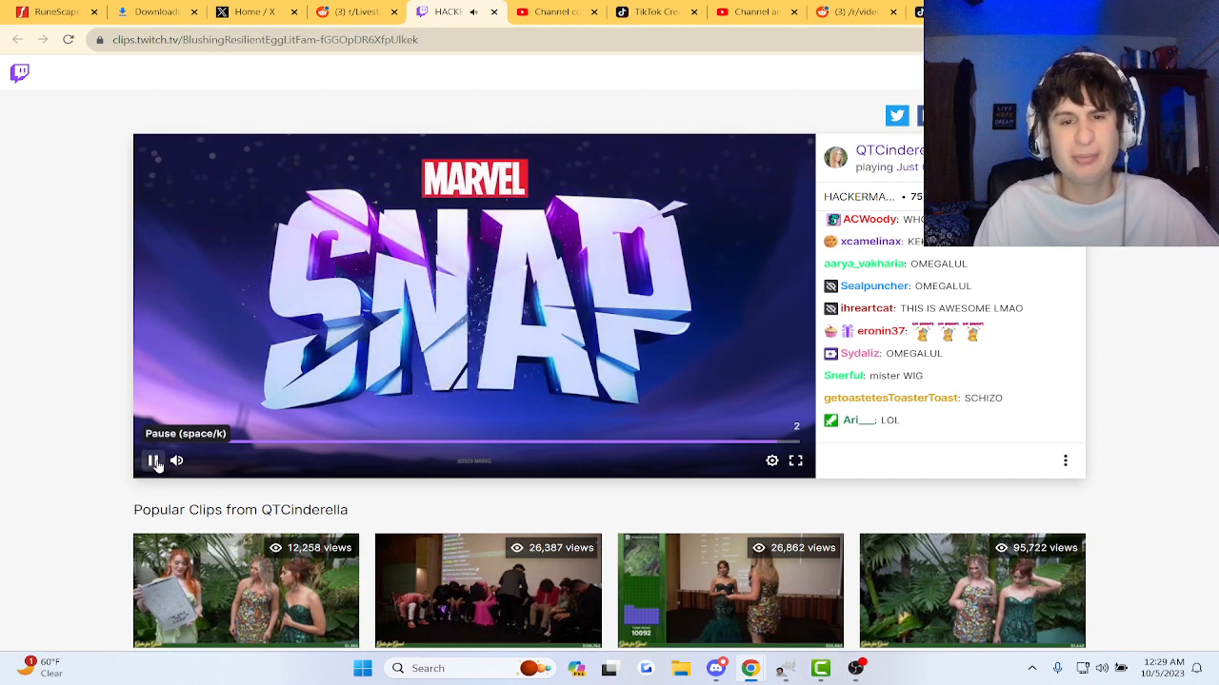